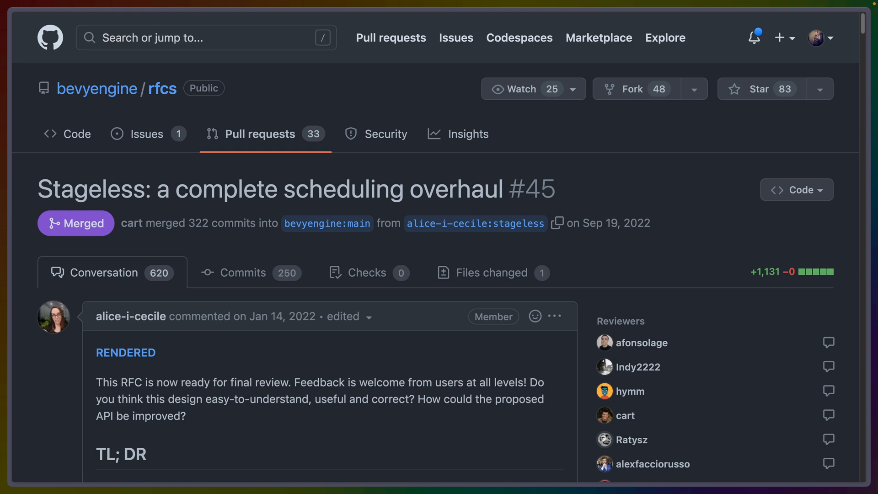
- Emphasise 'Stageless' in the PR title and bring the description's TL;DR into view
double_click(91, 189)
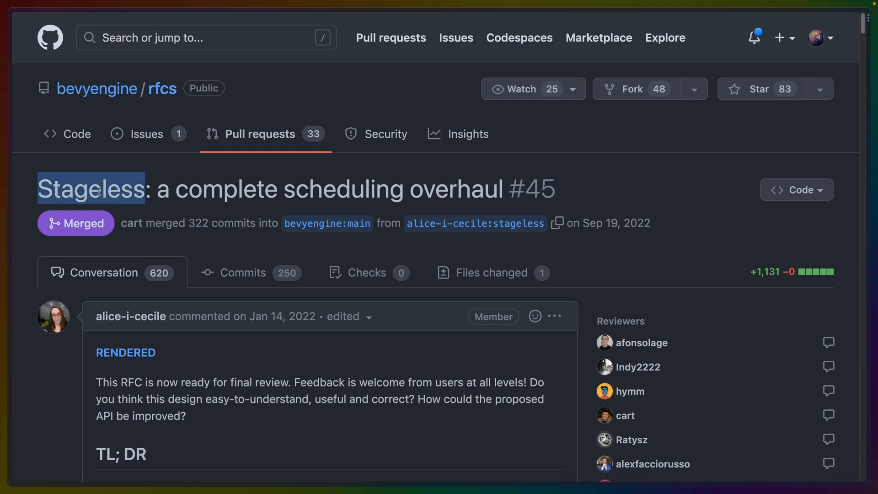
scroll(down, 3)
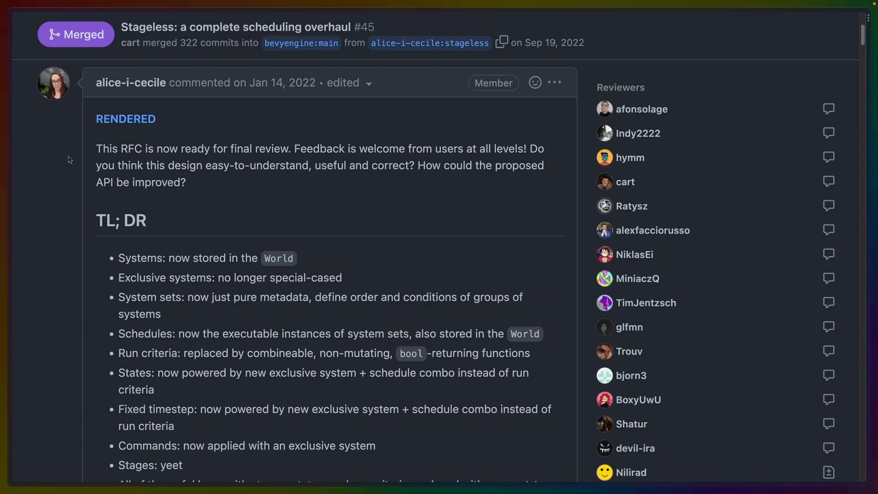
mouse_move(74, 153)
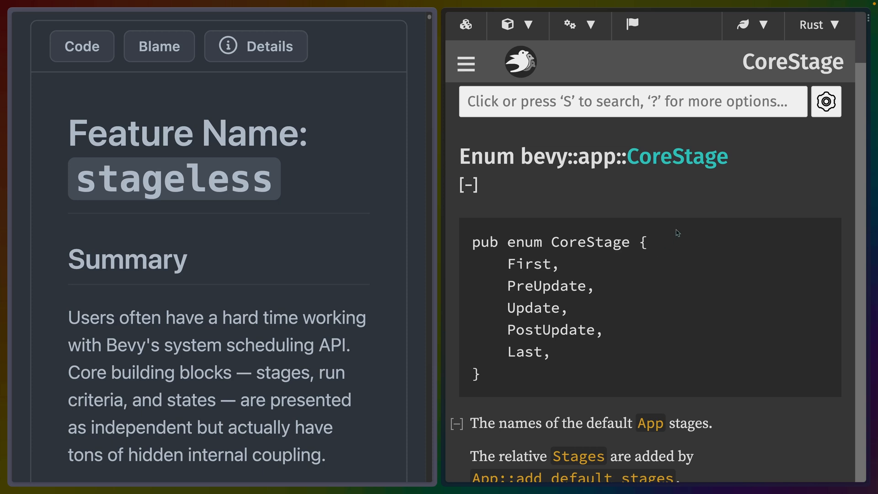
click(634, 101)
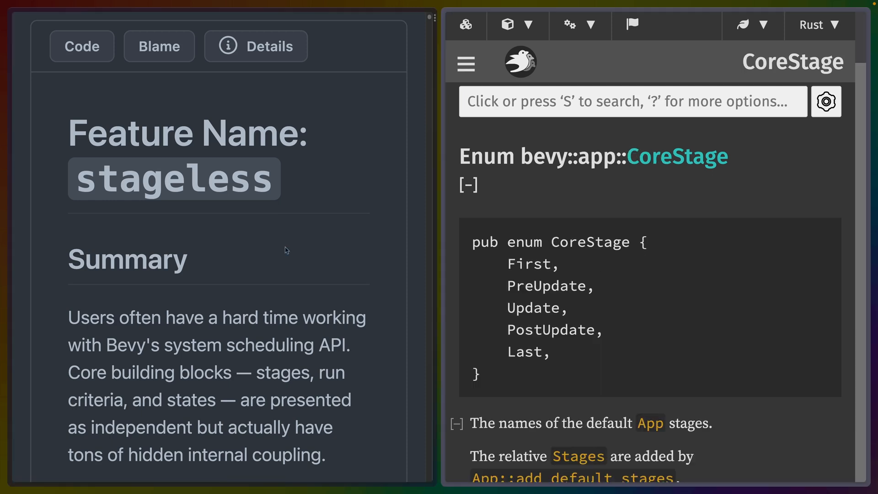
scroll(down, 3)
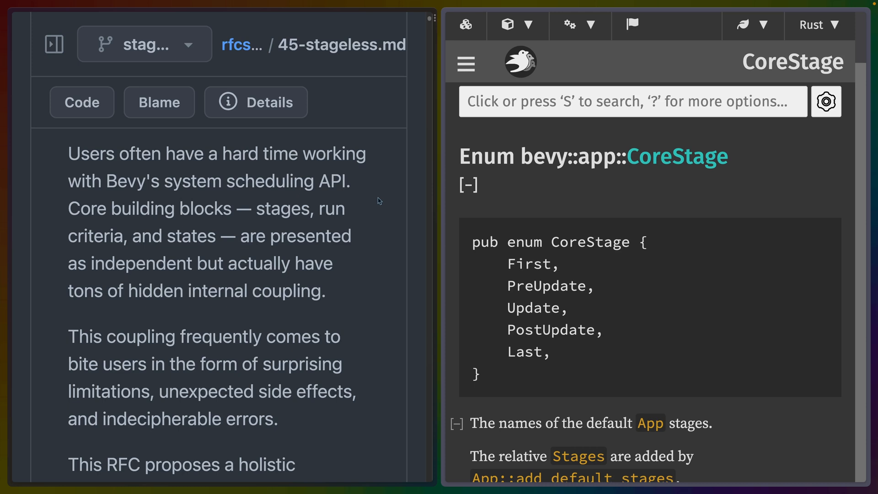
mouse_move(357, 199)
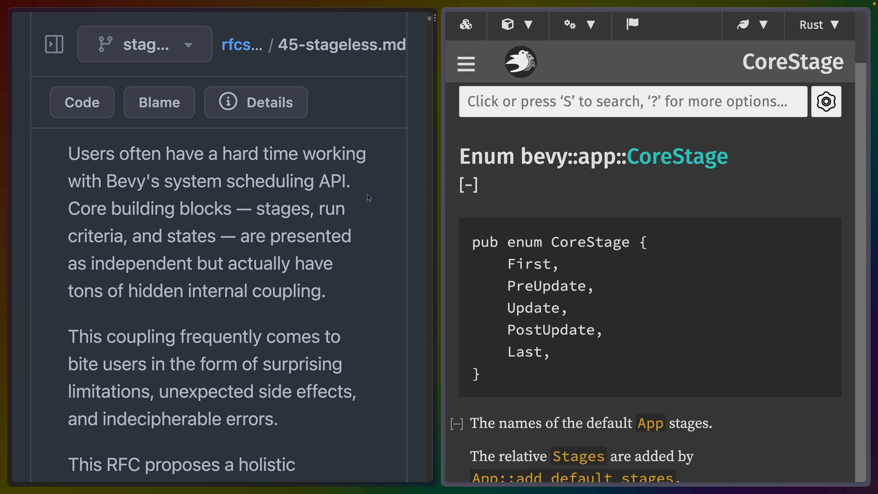
mouse_move(533, 189)
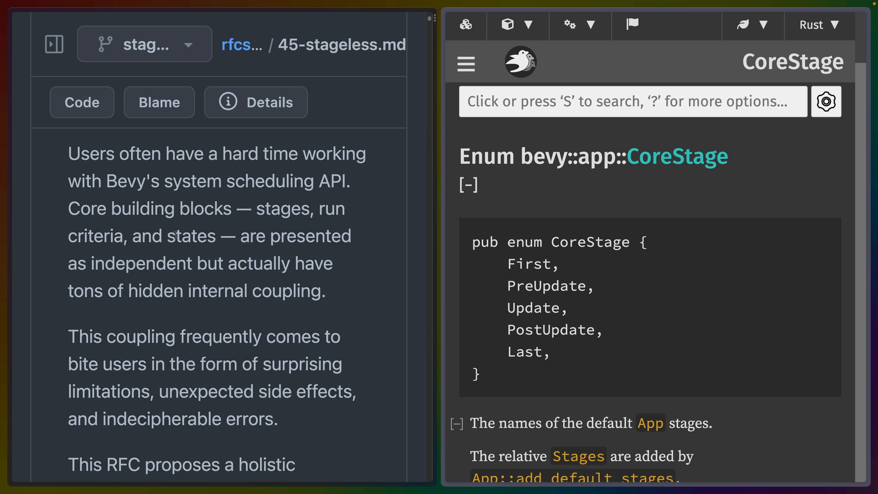
mouse_move(155, 278)
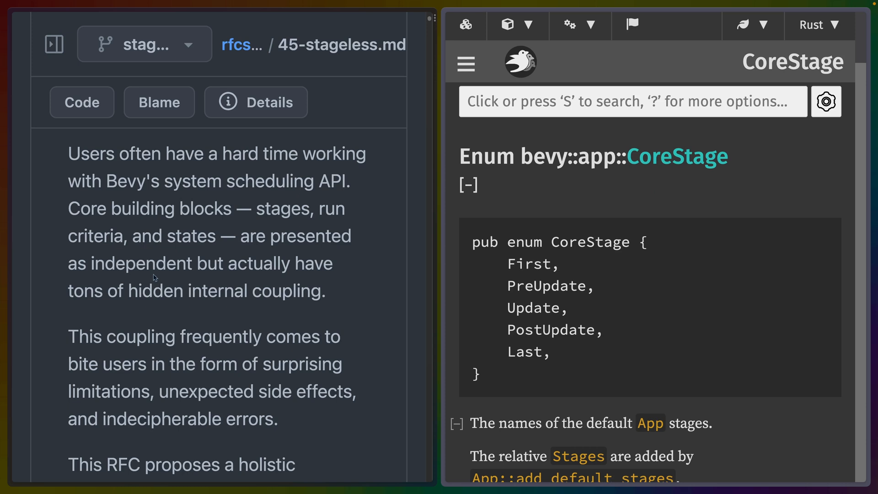
scroll(down, 3)
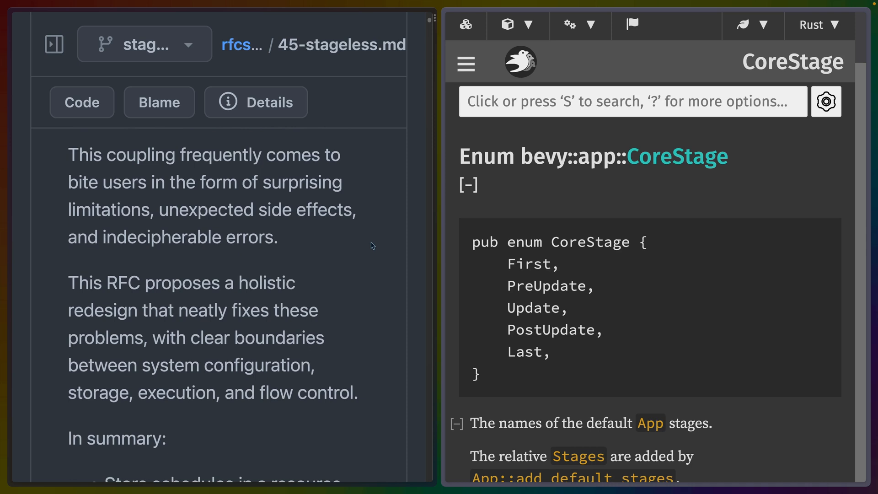
mouse_move(369, 248)
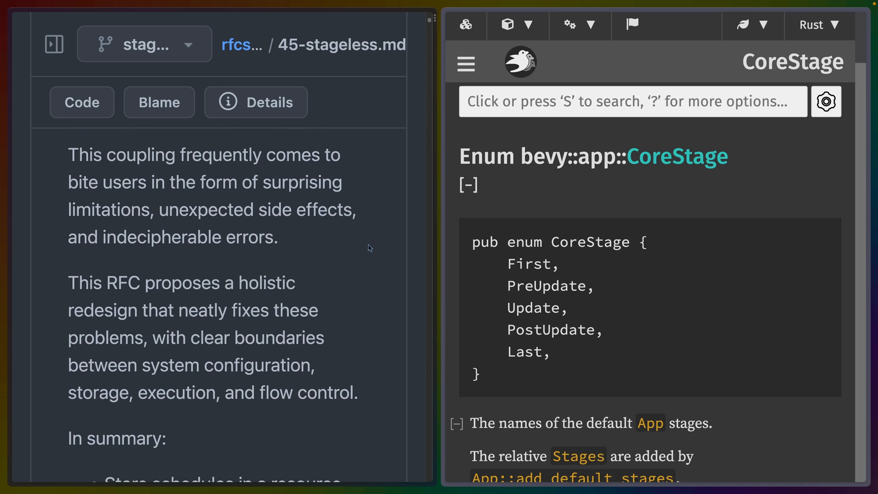
scroll(down, 3)
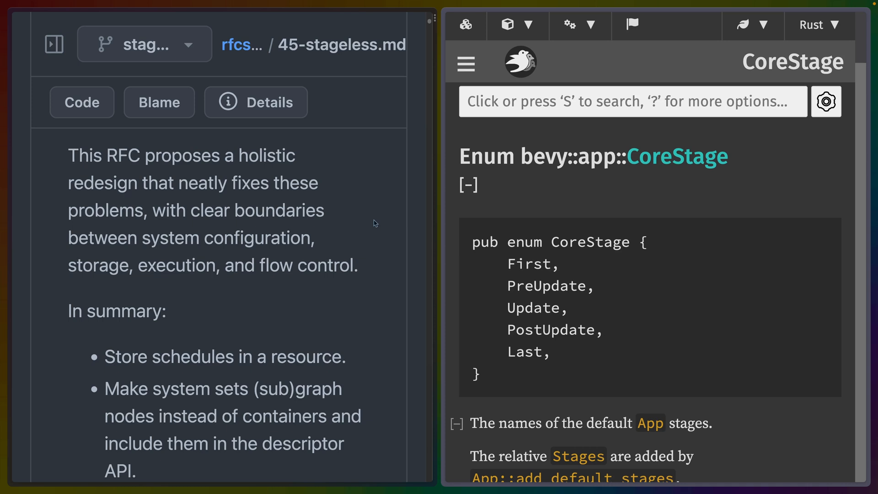
scroll(down, 3)
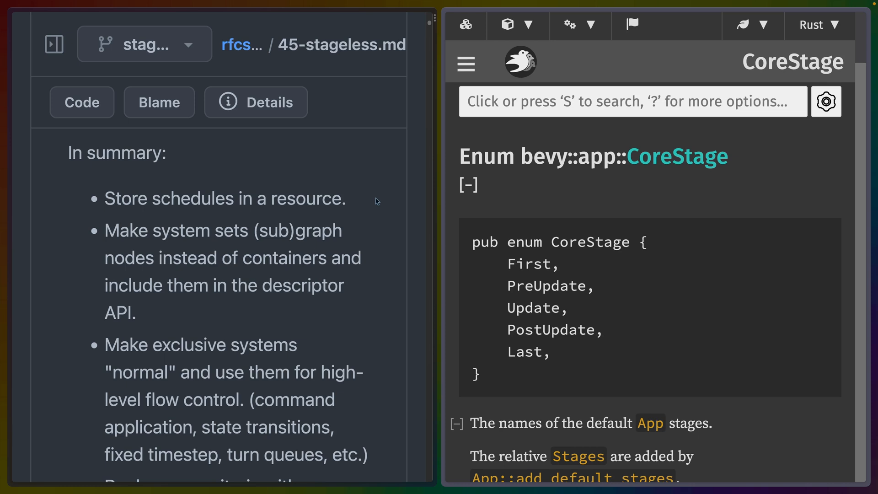
drag(104, 230, 253, 230)
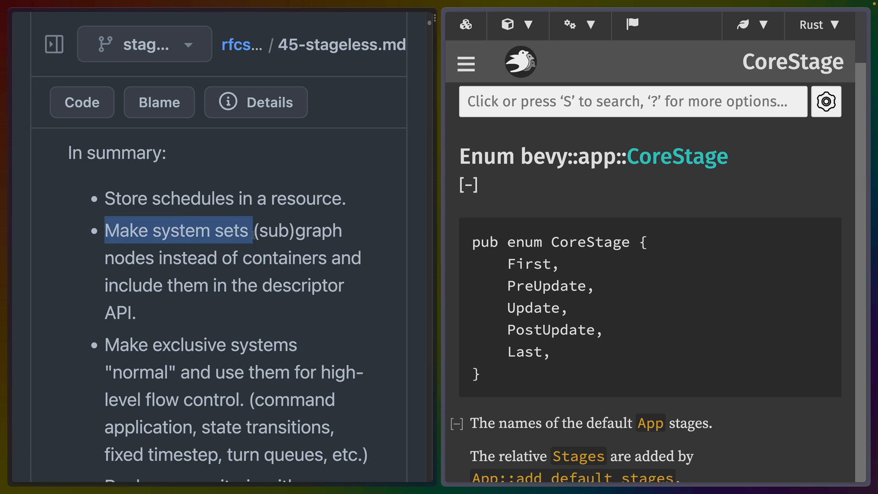
scroll(down, 3)
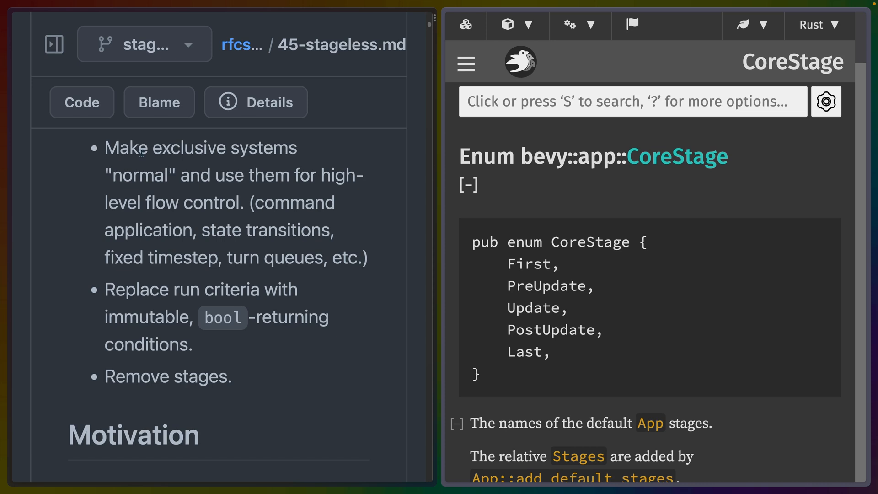
scroll(down, 3)
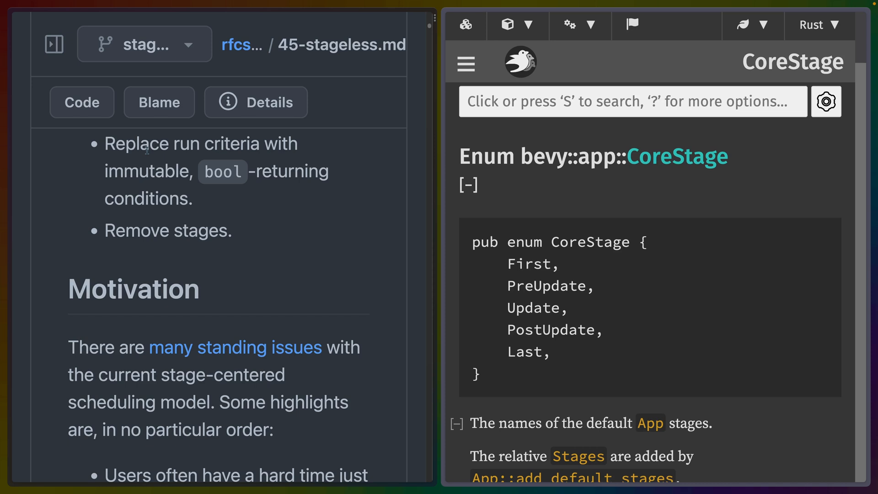
mouse_move(639, 189)
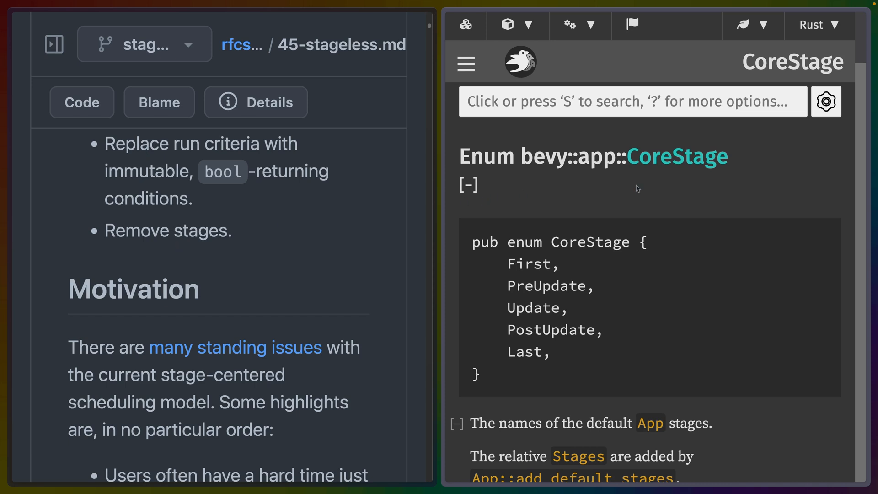
mouse_move(683, 163)
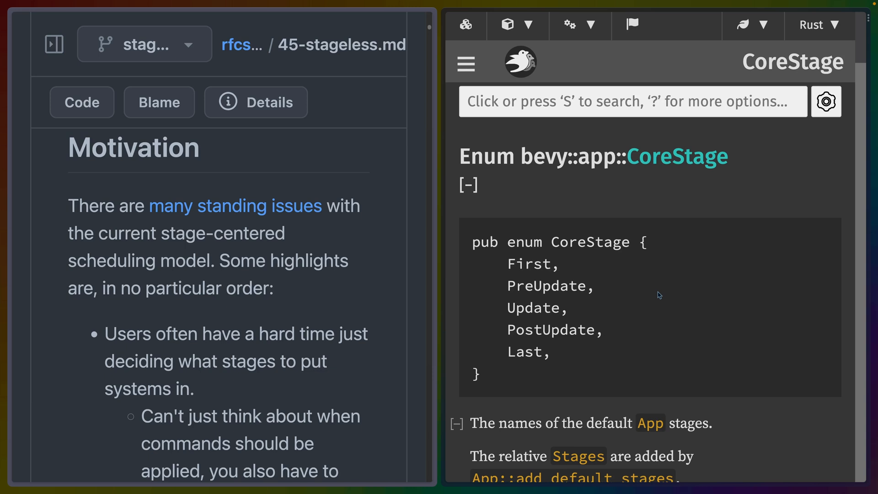
mouse_move(593, 247)
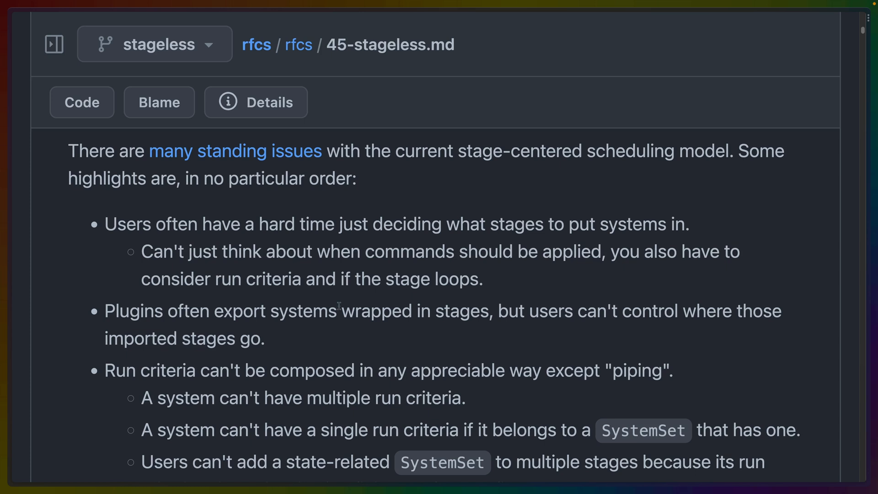
scroll(down, 3)
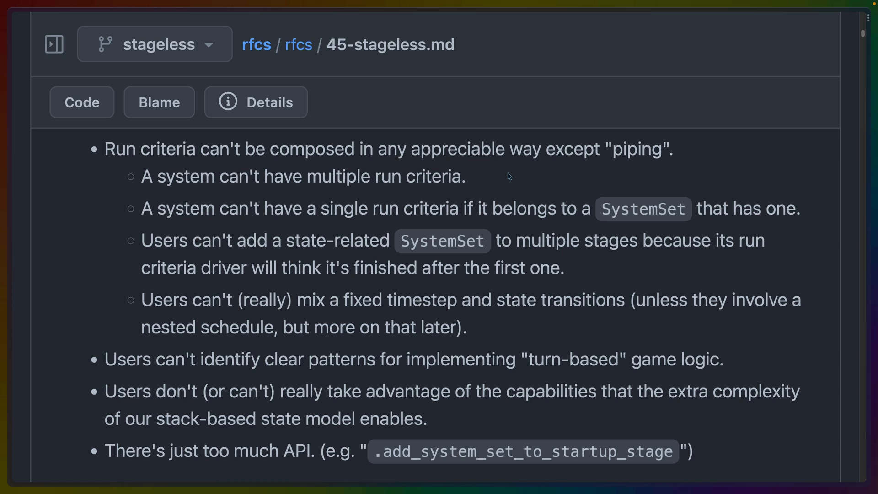
triple_click(413, 359)
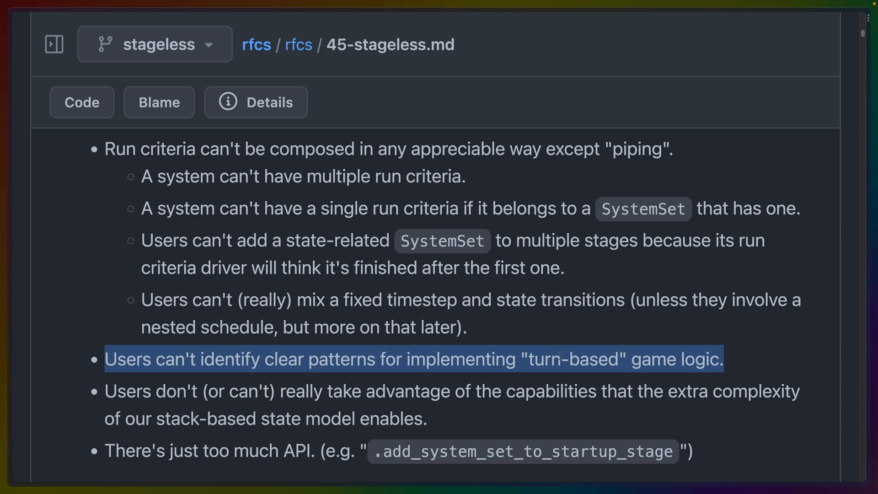
scroll(down, 3)
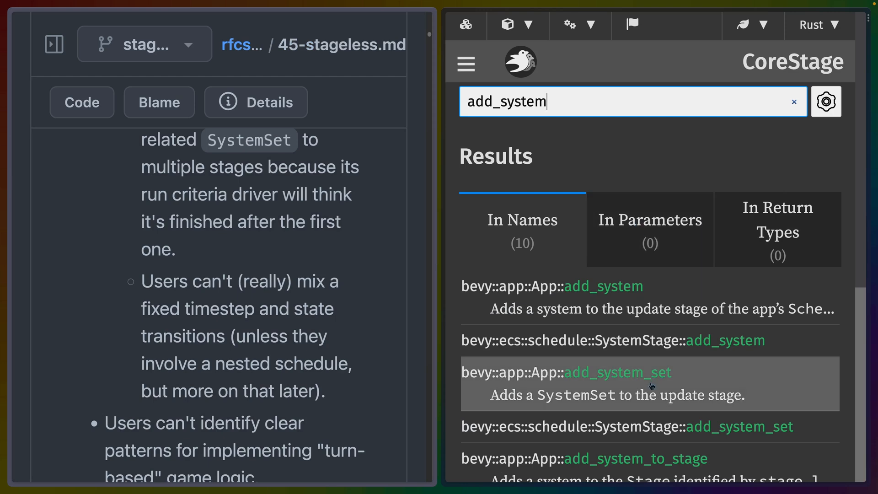
mouse_move(626, 377)
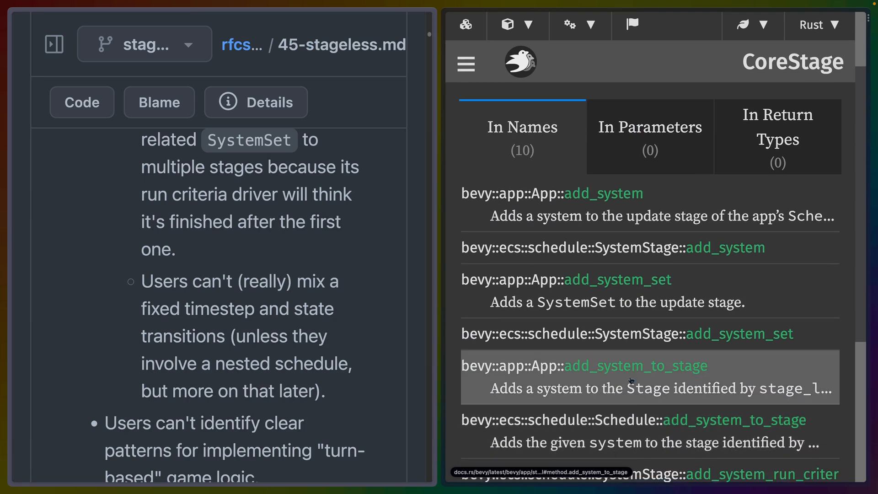
- Scroll the stageless RFC down to its terminology definitions, from system to ready
scroll(down, 3)
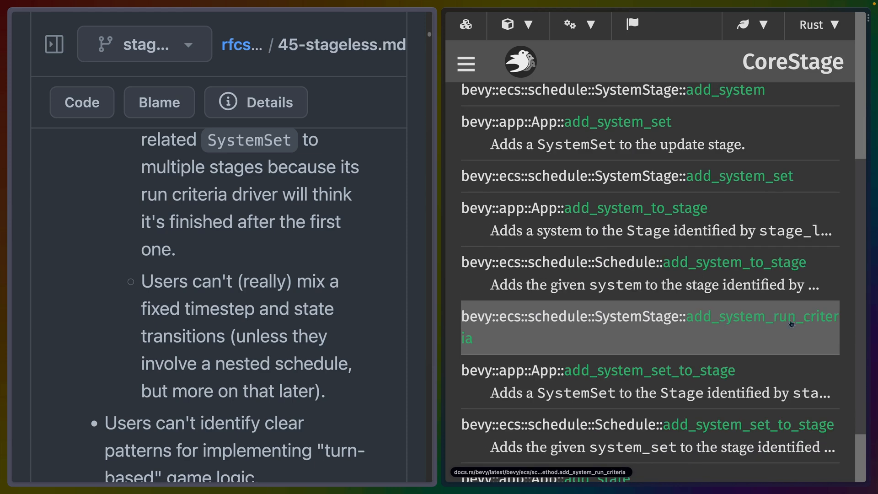
scroll(down, 3)
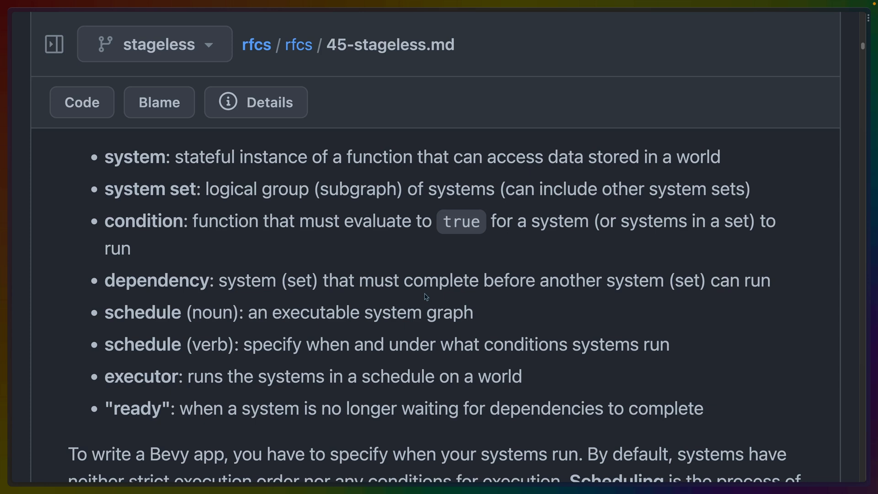
mouse_move(353, 256)
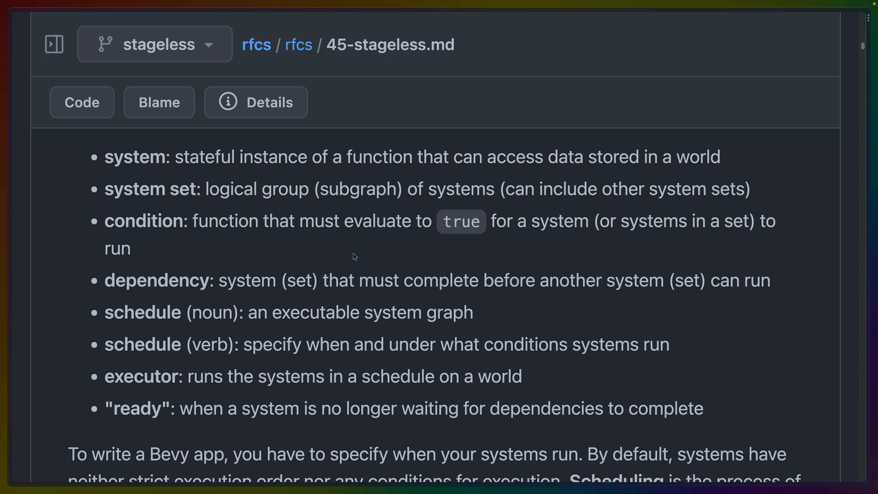
- Read past the configure_set and run_if code examples to the Migration strategy heading
double_click(247, 280)
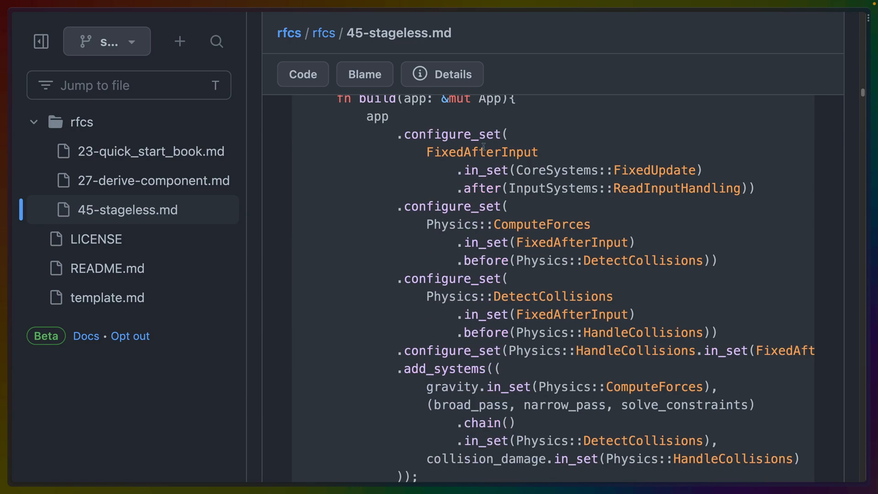
scroll(down, 3)
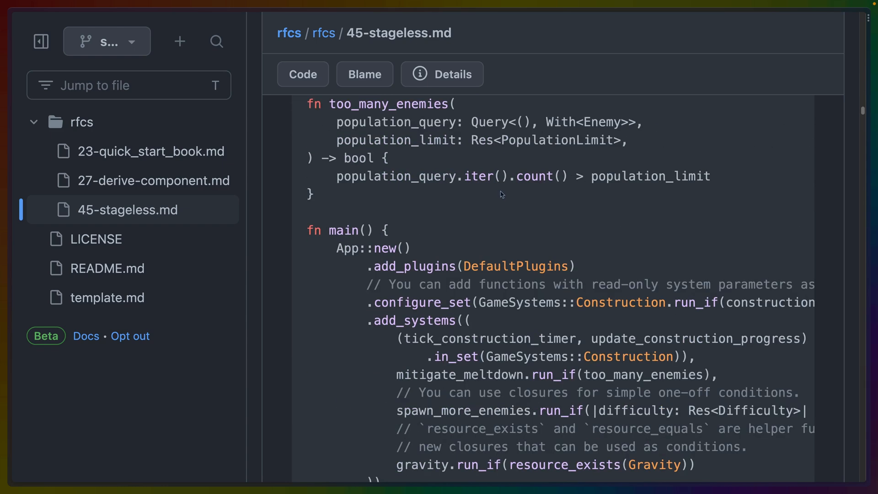
mouse_move(504, 197)
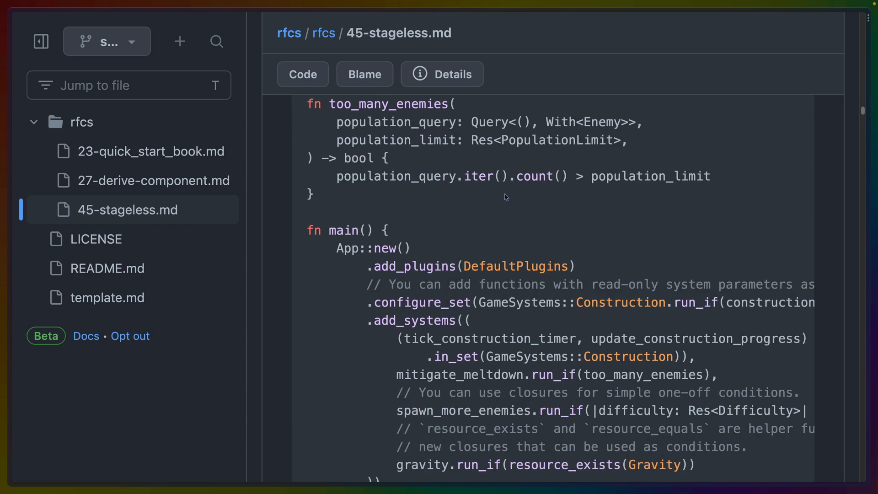
scroll(down, 3)
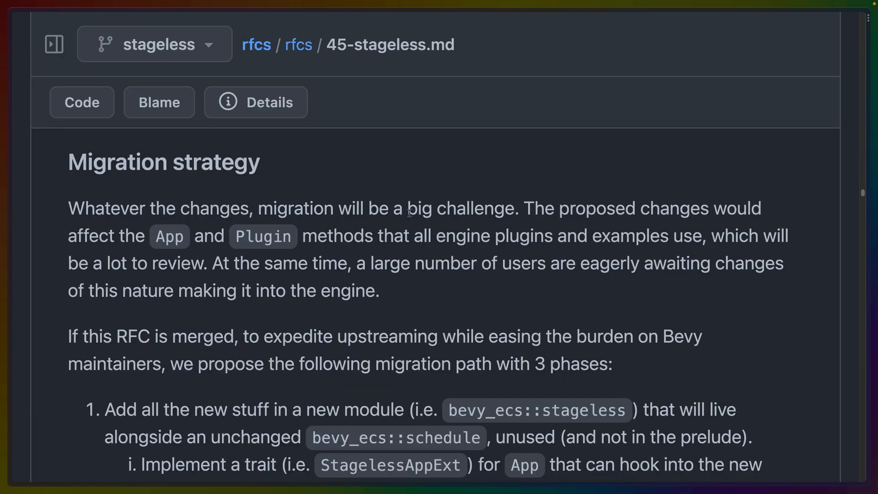
- Highlight the migration-guide phase and the old-module replacement phase in the migration list
scroll(down, 3)
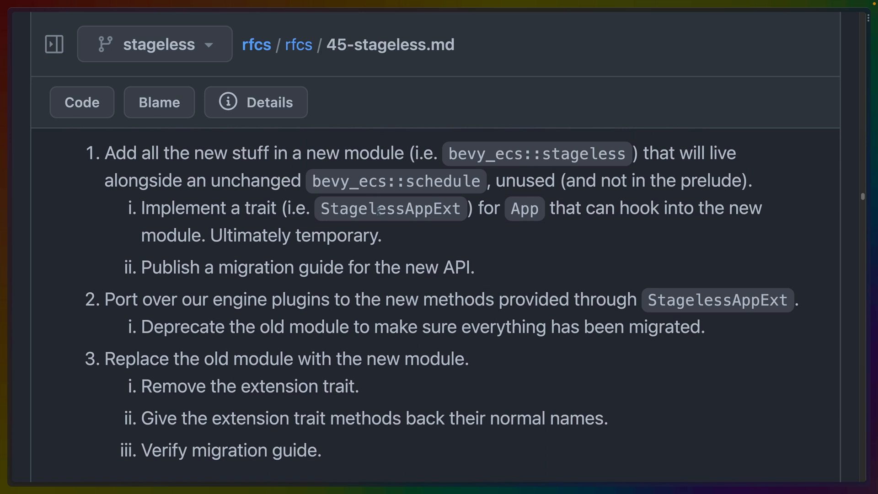
drag(105, 153, 380, 152)
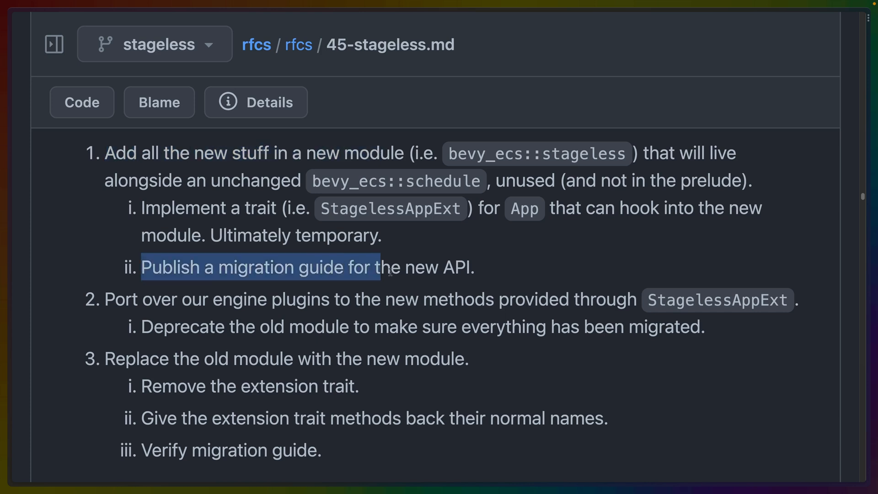
drag(381, 267, 462, 269)
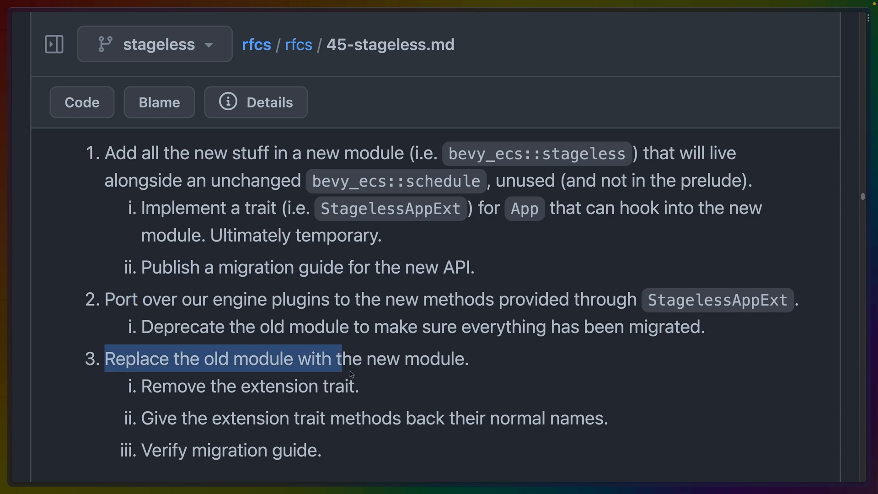
mouse_move(340, 373)
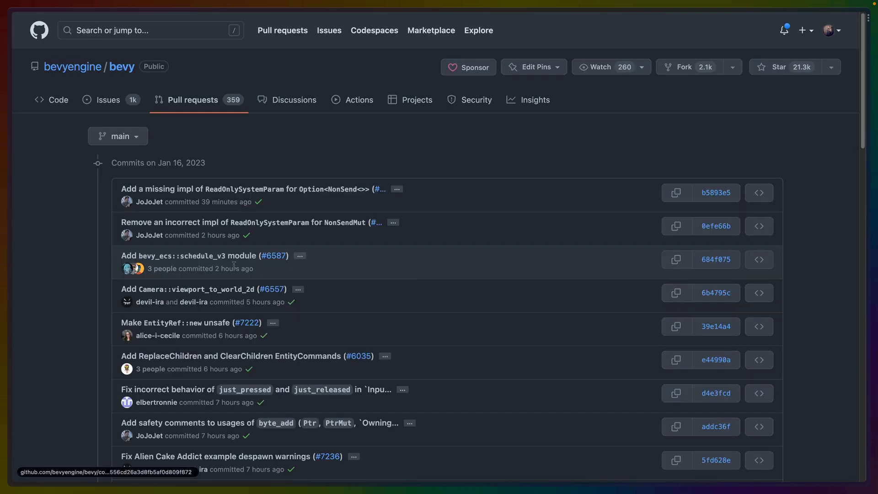
- Highlight the 'Add bevy_ecs::schedule_v3 module (#6587)' commit title
triple_click(190, 255)
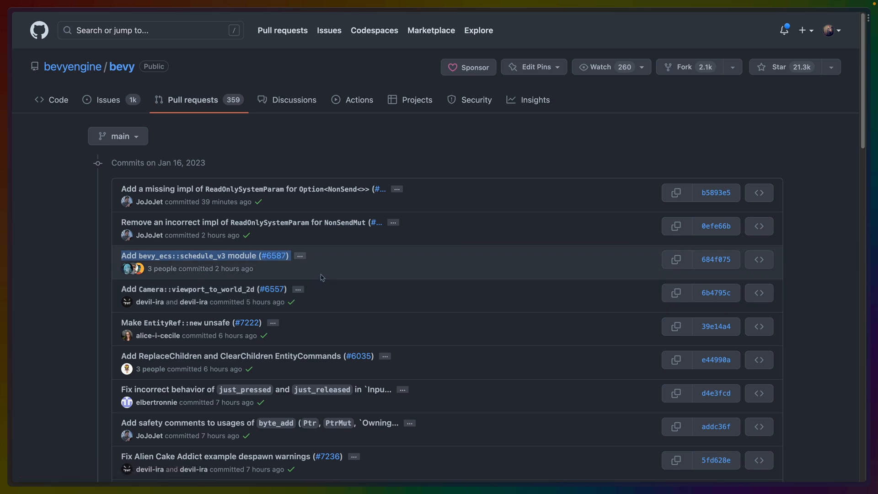
mouse_move(454, 173)
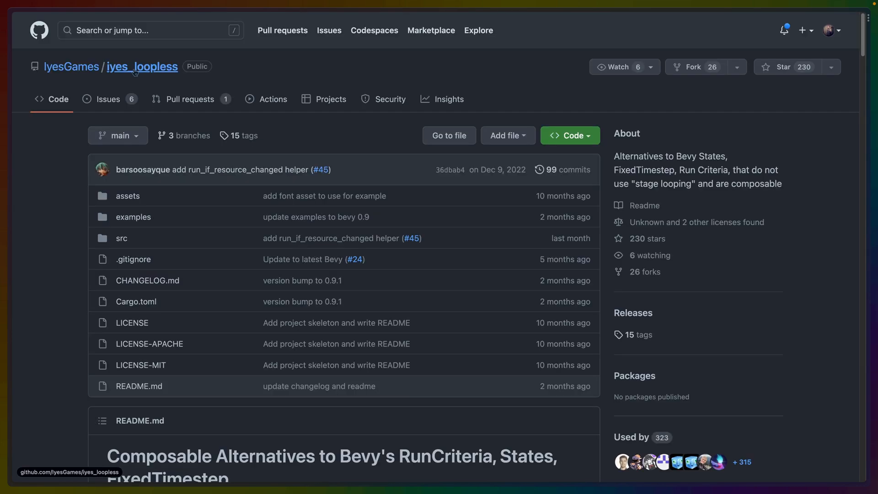
mouse_move(70, 208)
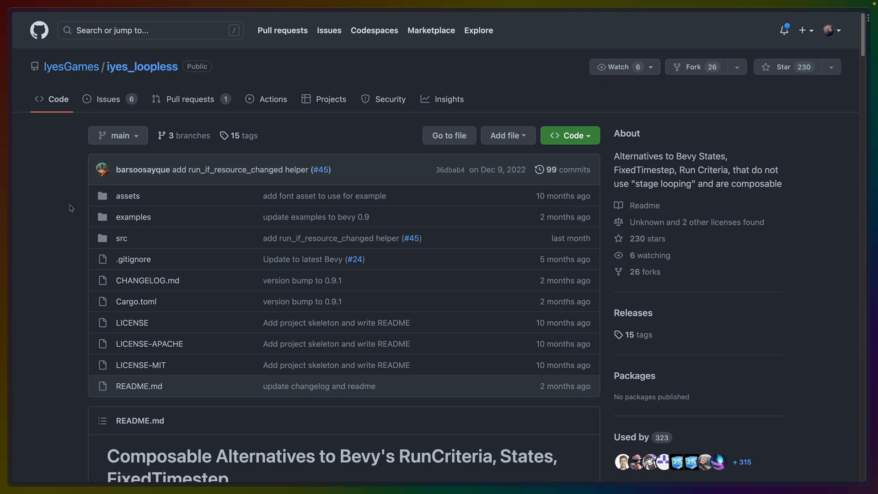
mouse_move(75, 211)
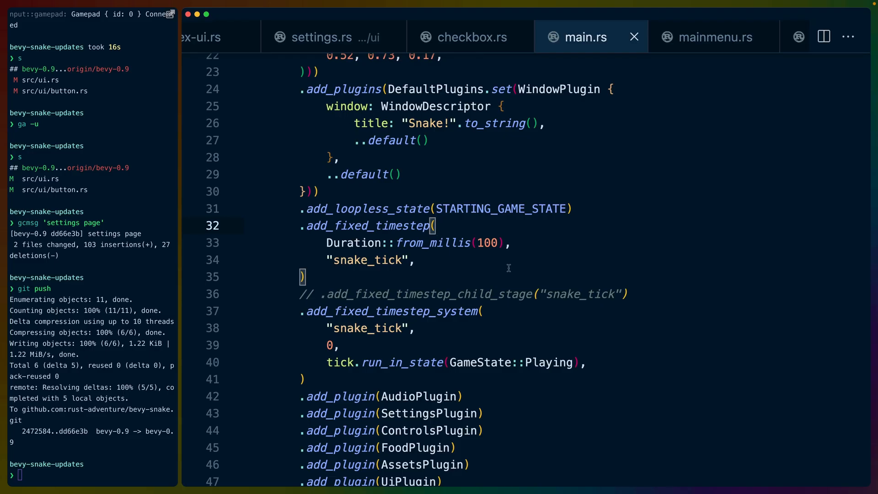
- Clear the integrated terminal output with the clear command
text(clear)
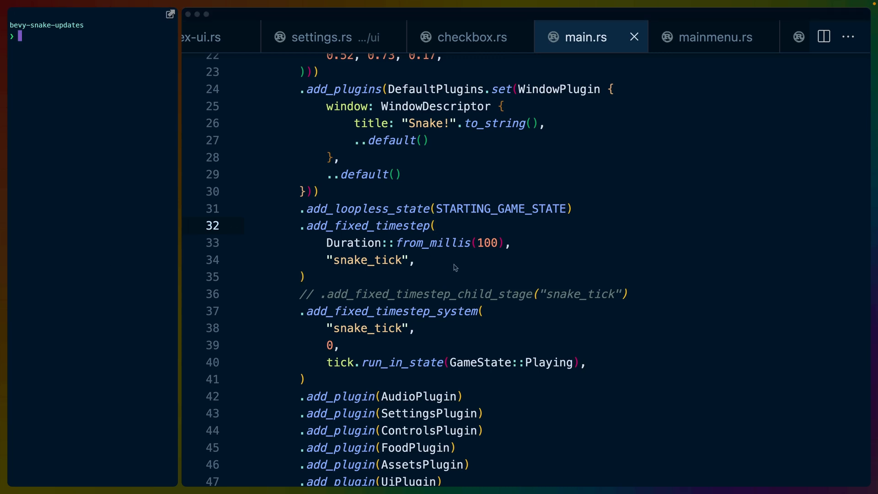
mouse_move(103, 270)
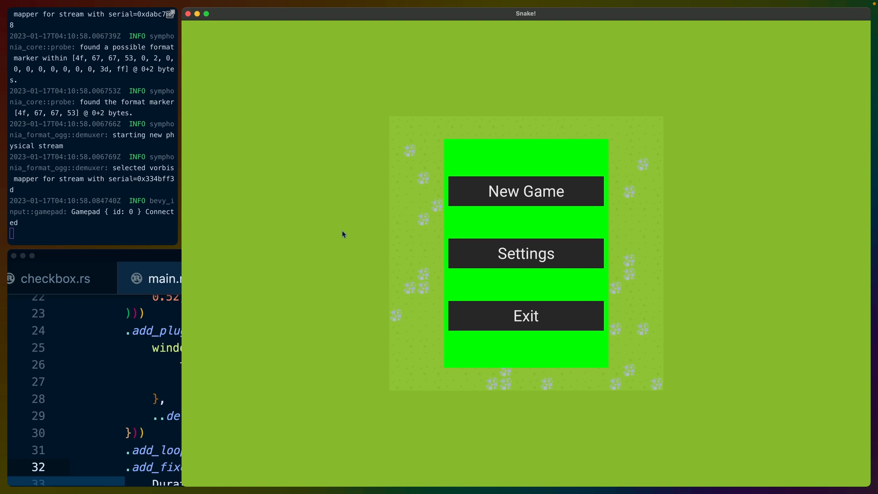
mouse_move(622, 295)
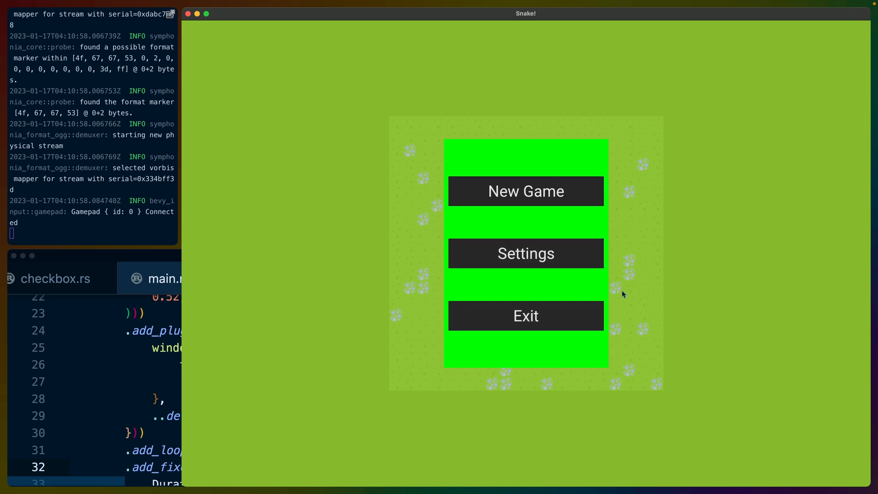
- Choose New Game from the Snake menu, retrying until the game starts
click(526, 191)
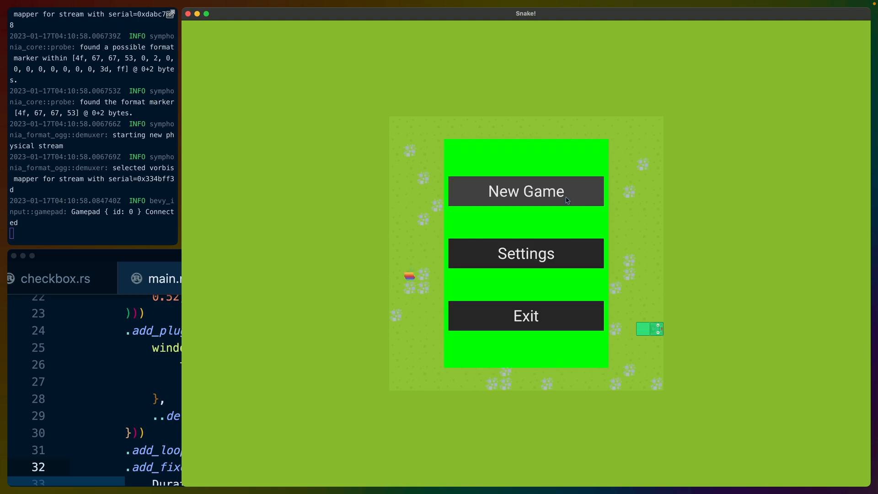
mouse_move(543, 198)
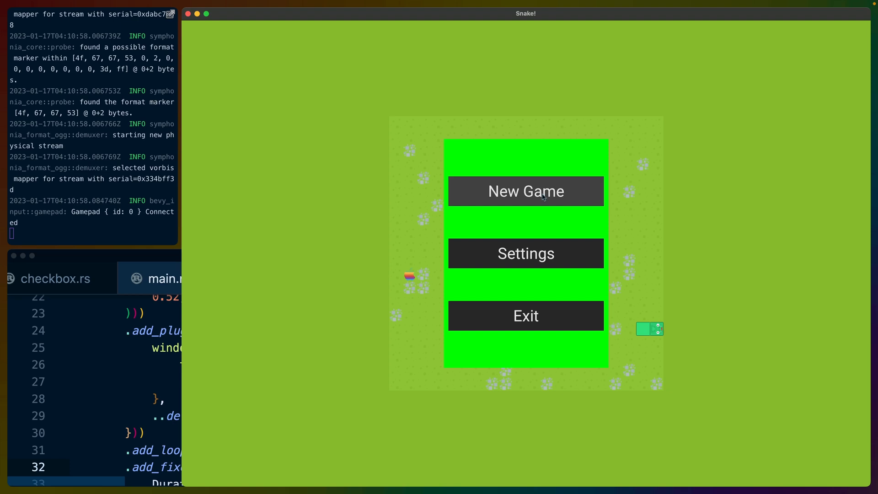
click(525, 191)
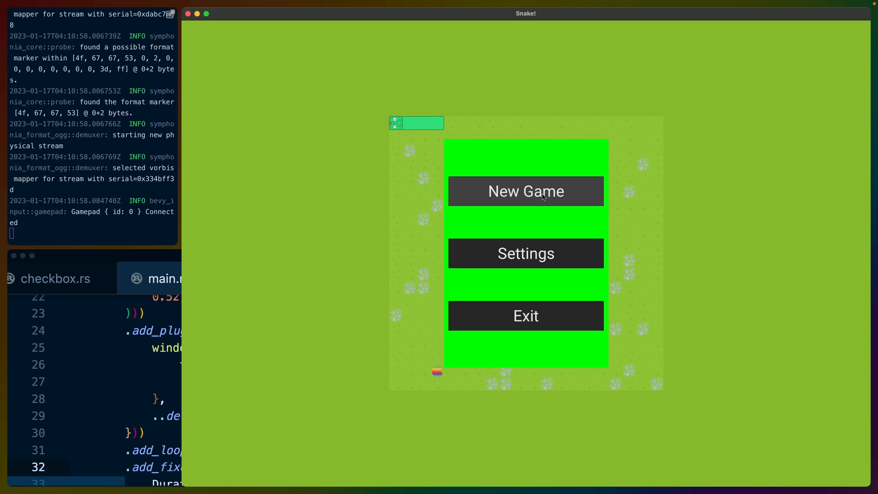
click(526, 191)
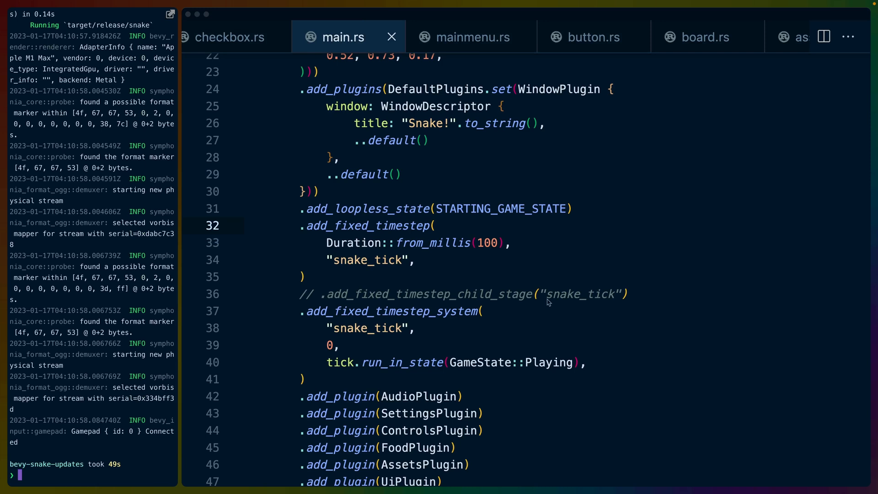
mouse_move(661, 232)
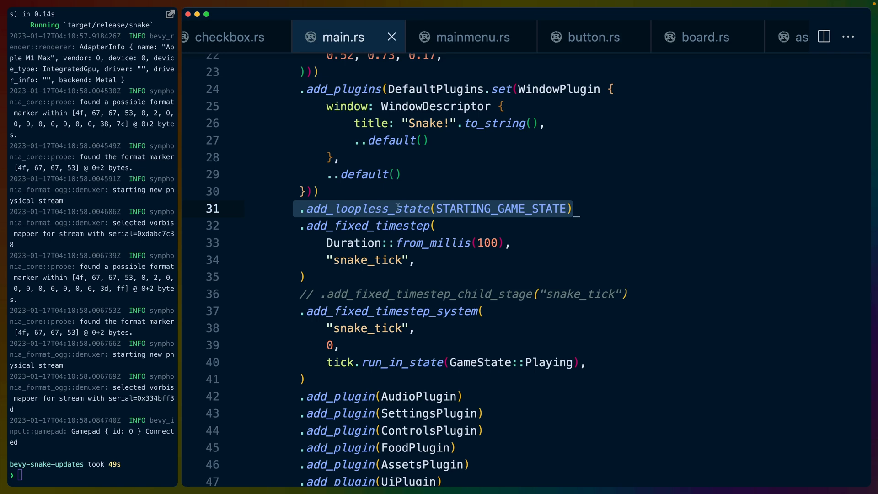
- Point out STARTING_GAME_STATE and the Playing tick condition, then set snake_tick to from_millis(1000)
double_click(501, 208)
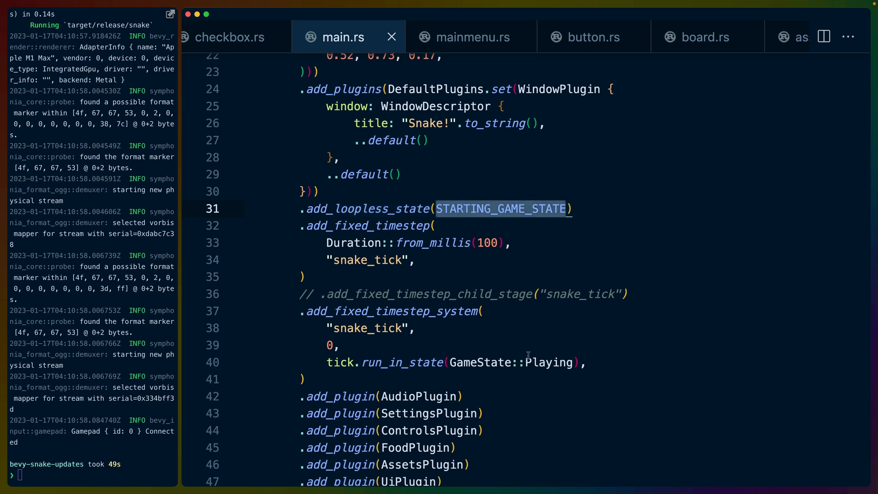
double_click(548, 363)
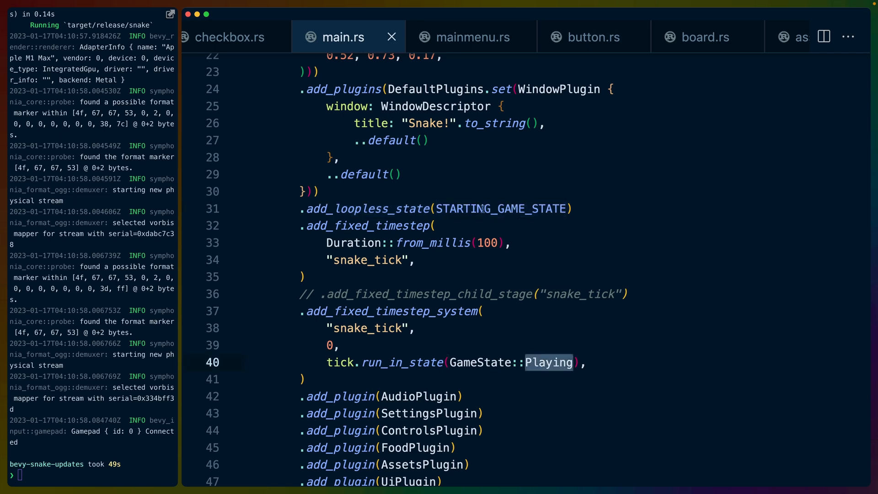
mouse_move(540, 339)
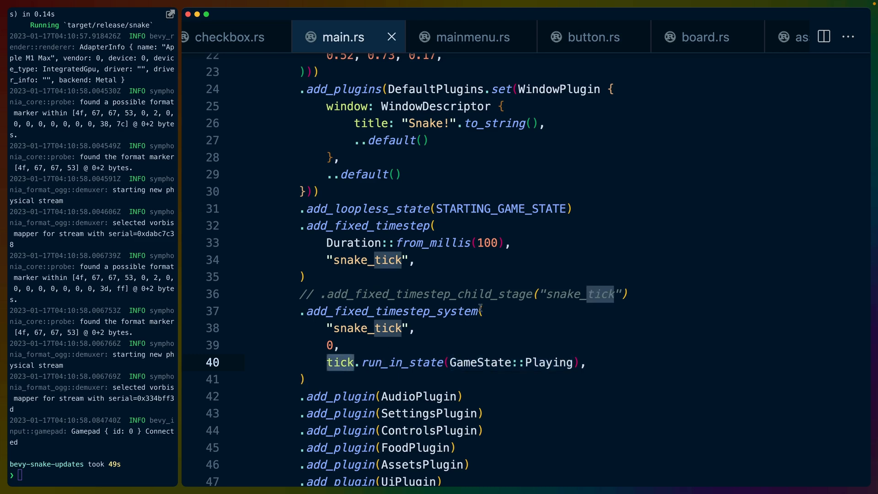
scroll(down, 3)
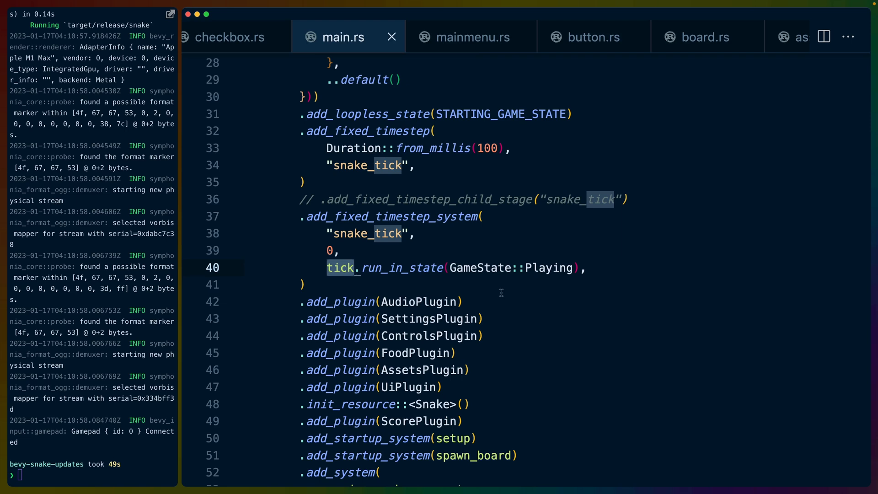
text(1000)
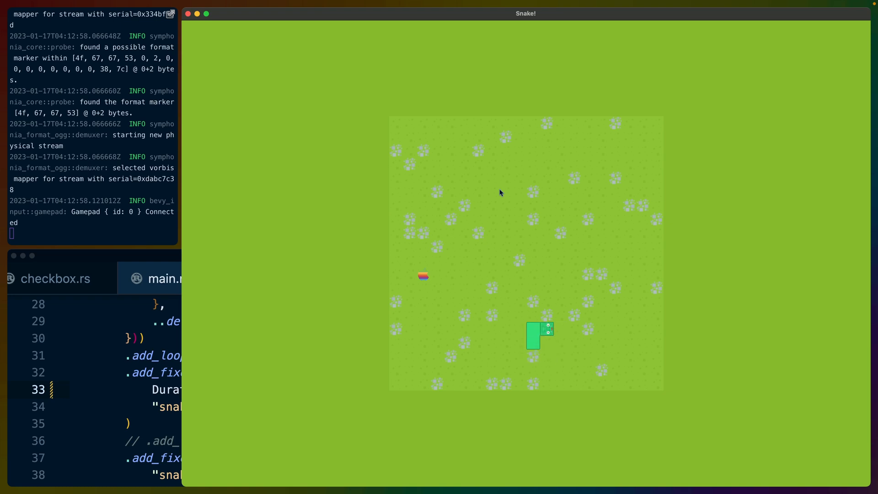
- Steer the snake downward with the Down arrow
key(Down)
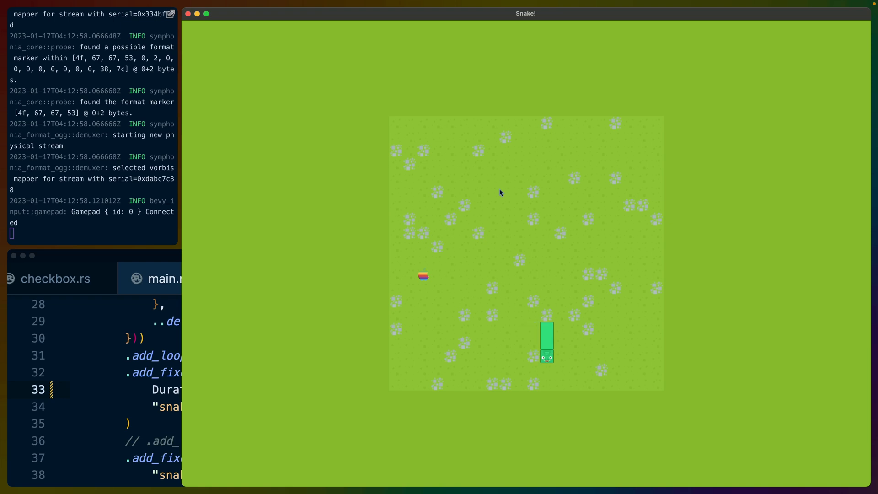